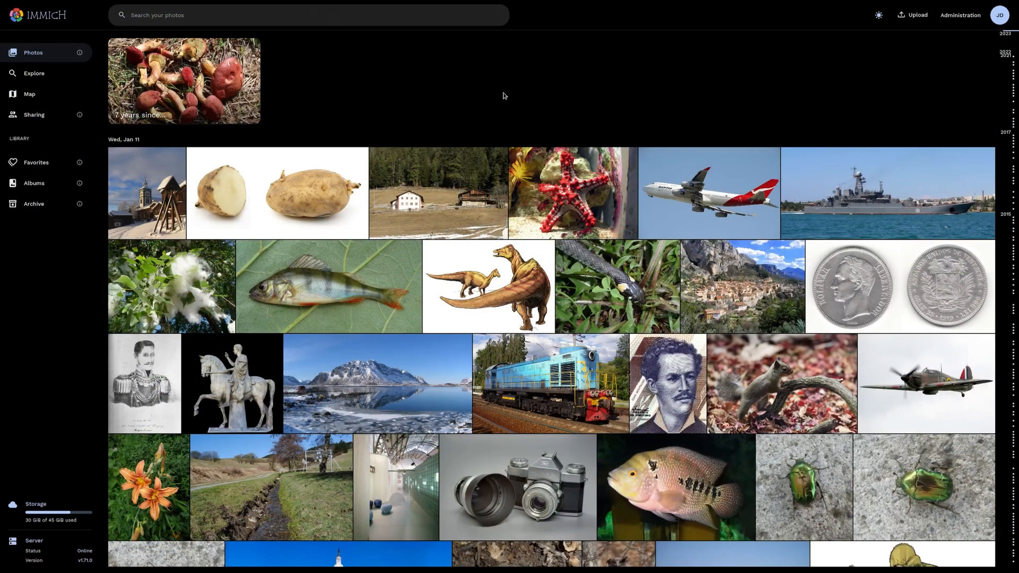
pyautogui.moveTo(484, 98)
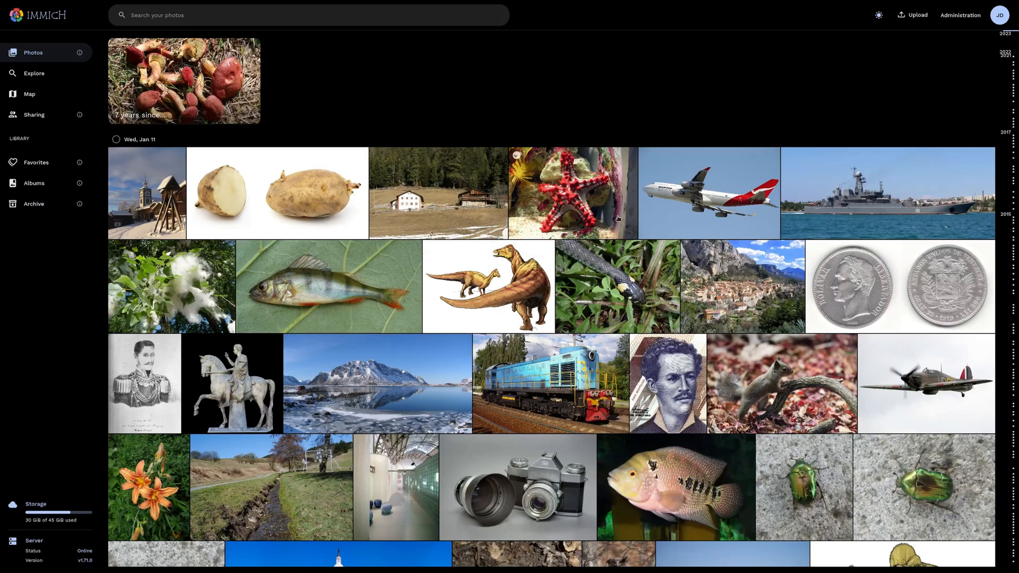
# Scroll down the Photos timeline toward the owl-on-a-branch photo.
pyautogui.scroll(-3)
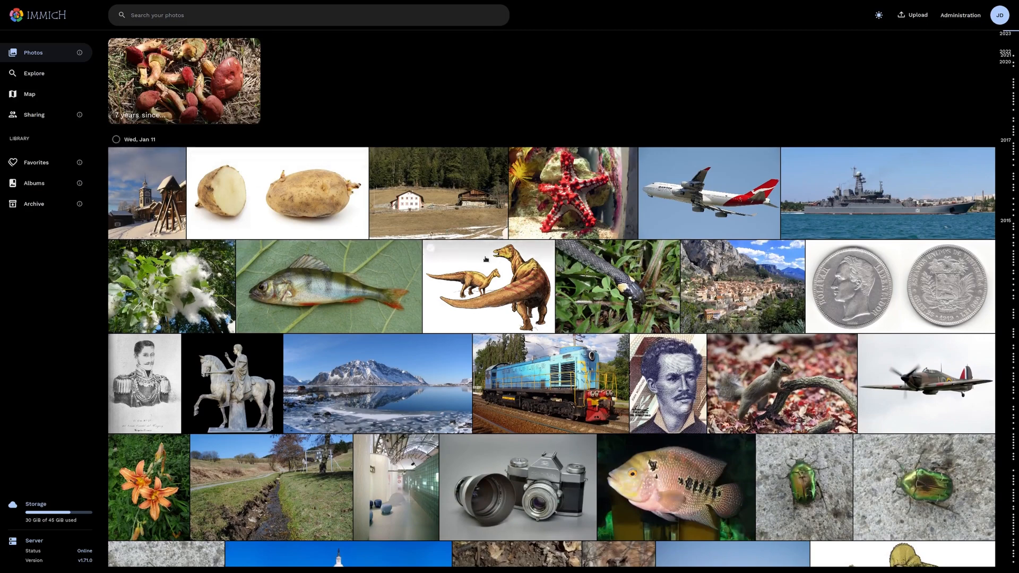
pyautogui.moveTo(1012, 317)
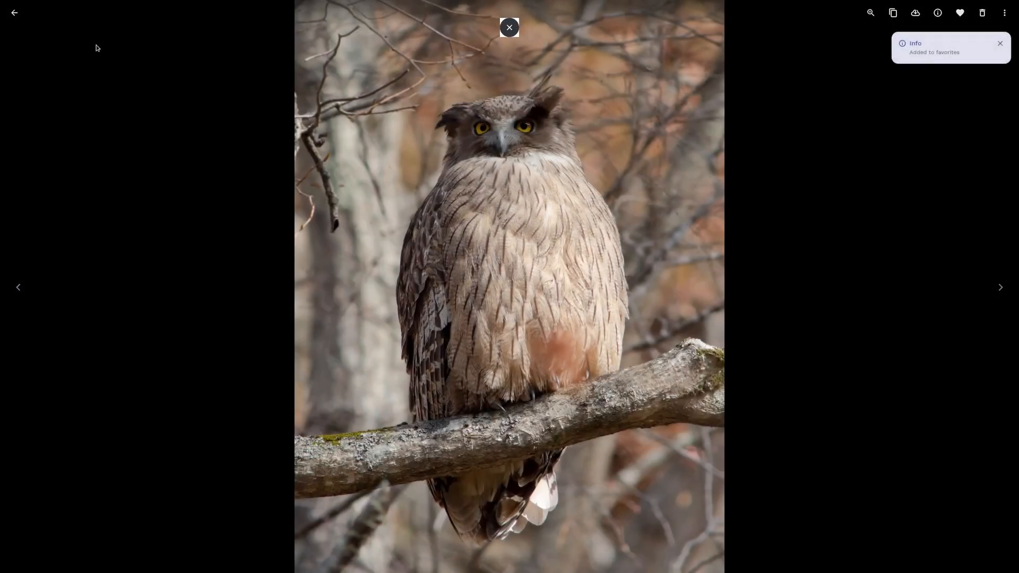
# Leave the favorited owl photo and return to the Photos timeline.
pyautogui.click(510, 27)
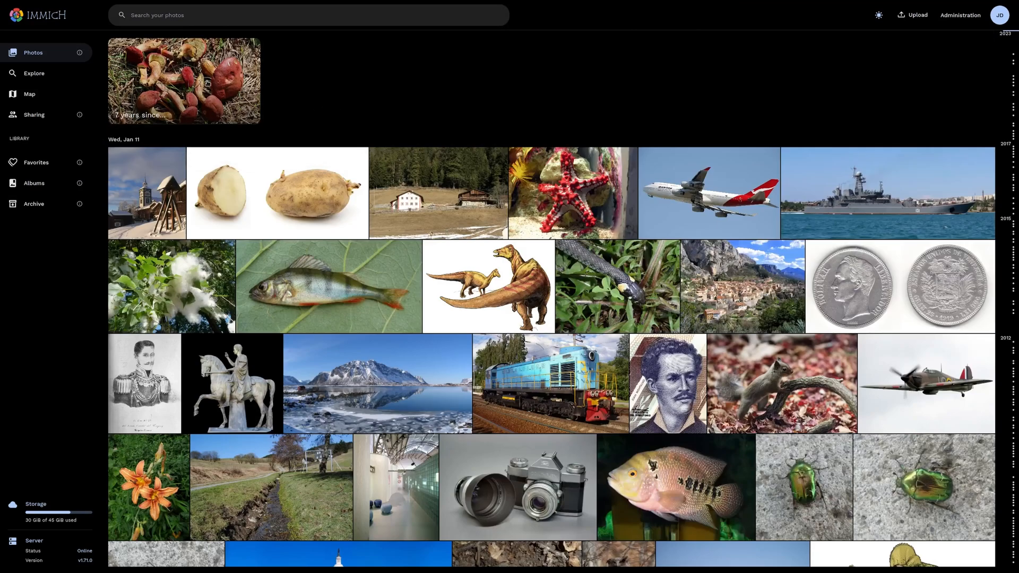
pyautogui.moveTo(200, 99)
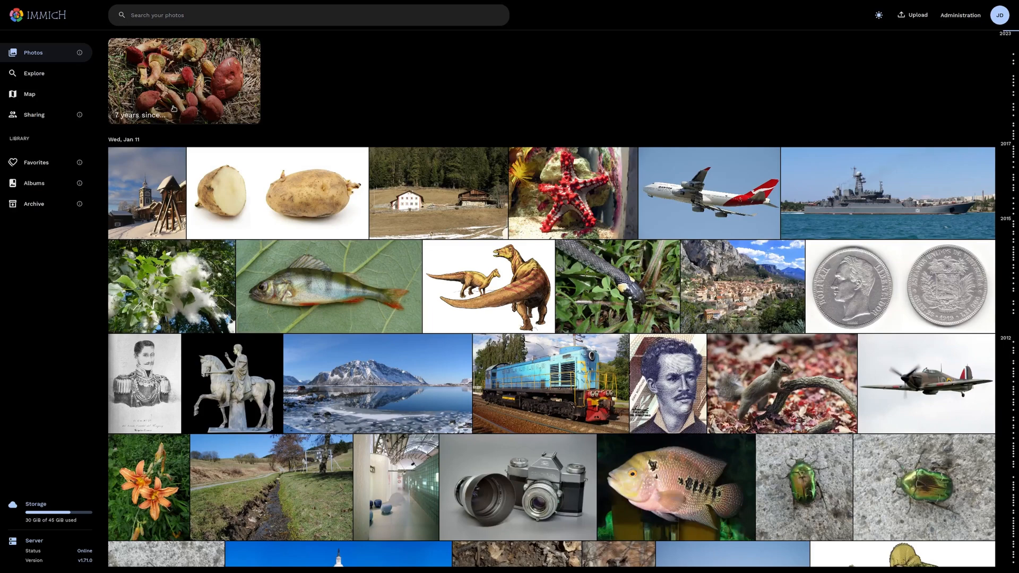
pyautogui.click(183, 80)
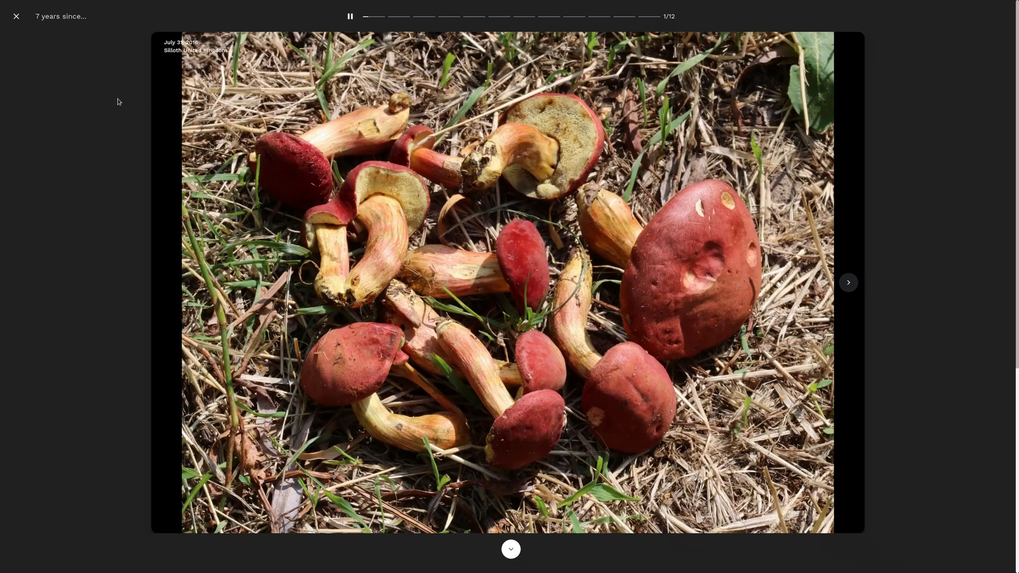
pyautogui.moveTo(849, 291)
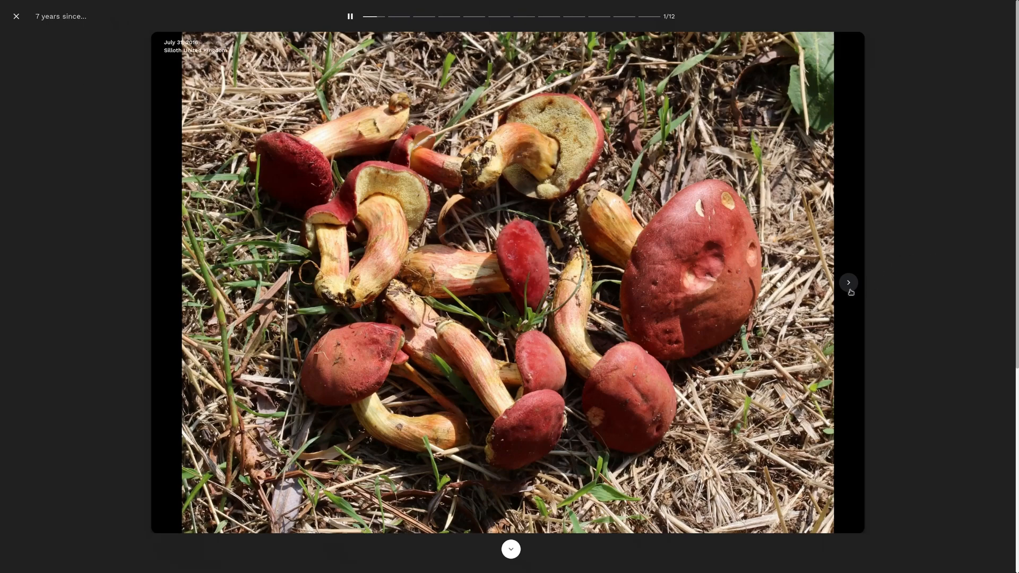
pyautogui.click(848, 282)
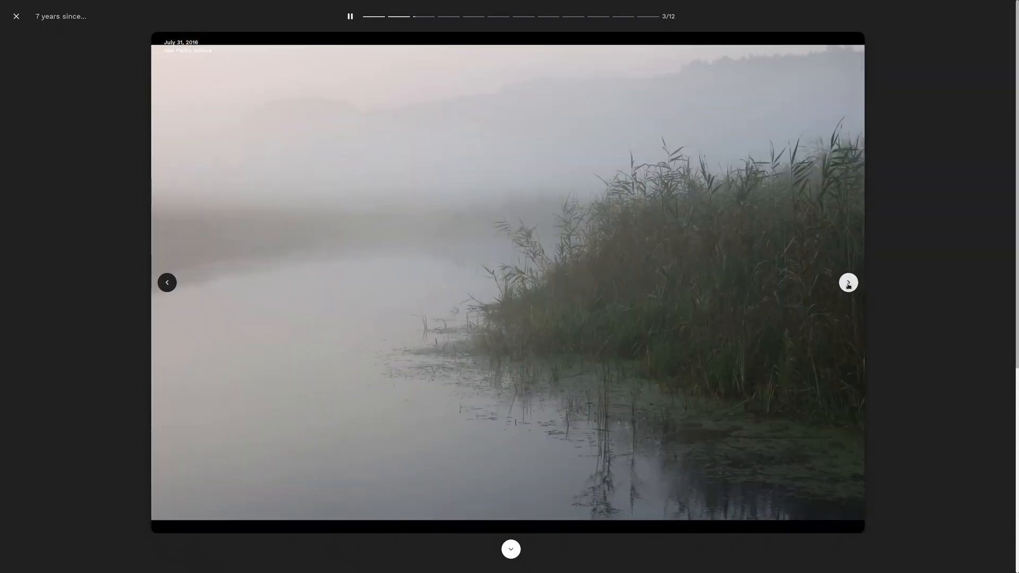
pyautogui.click(510, 548)
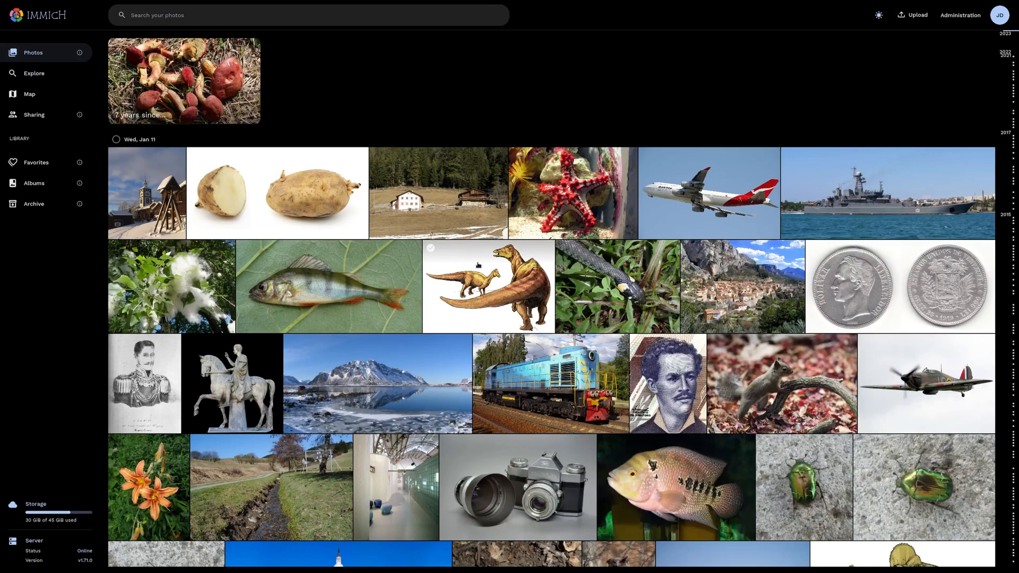
# Browse Explore, view one recognised person's photos, and return to the overview.
pyautogui.click(34, 73)
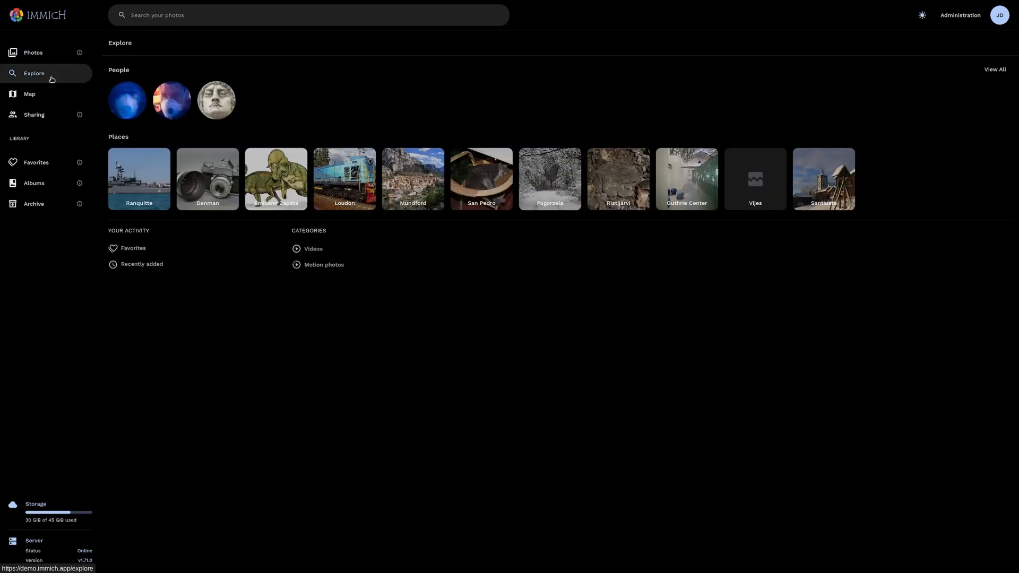
pyautogui.click(215, 99)
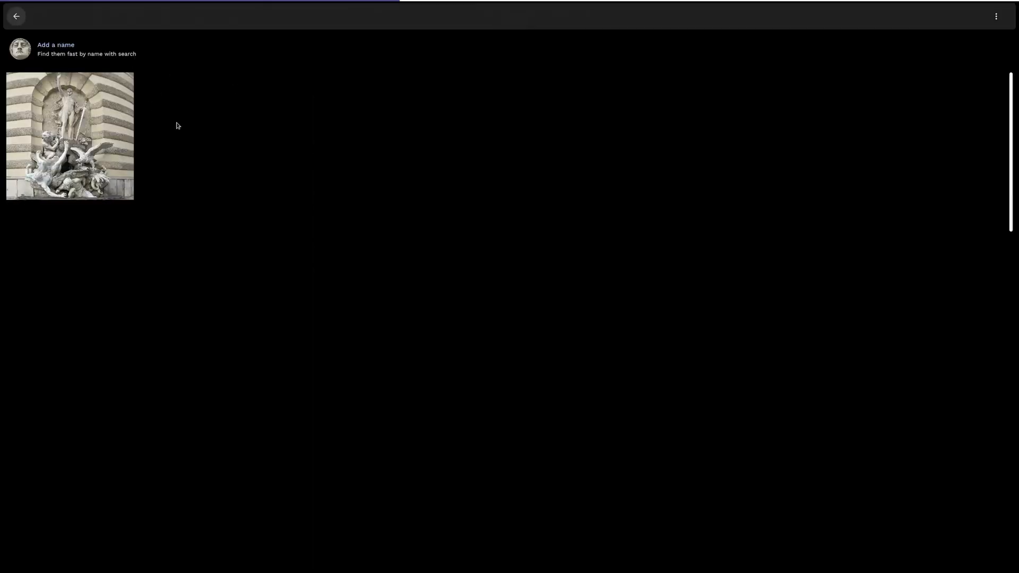
pyautogui.click(15, 16)
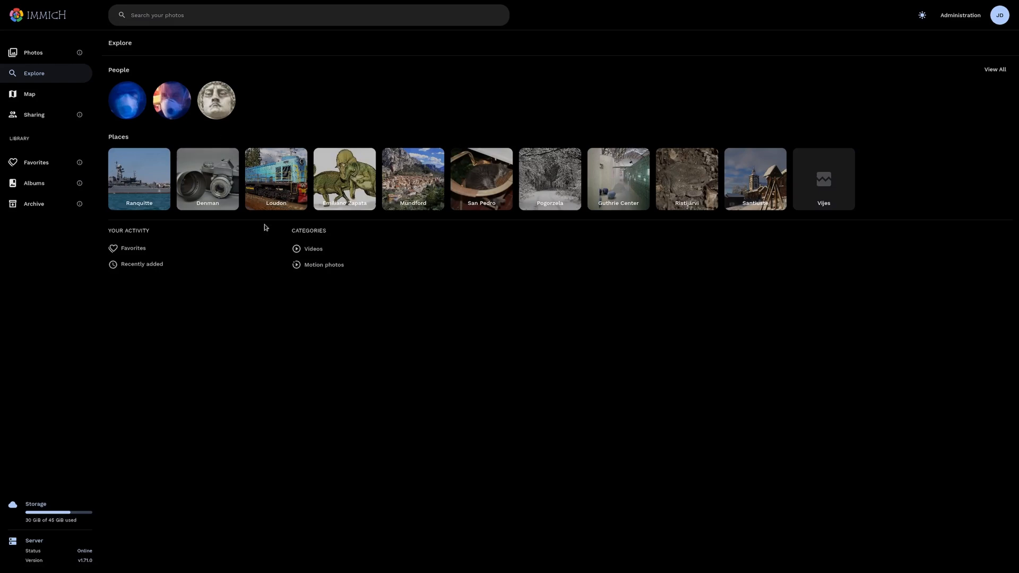
pyautogui.moveTo(240, 112)
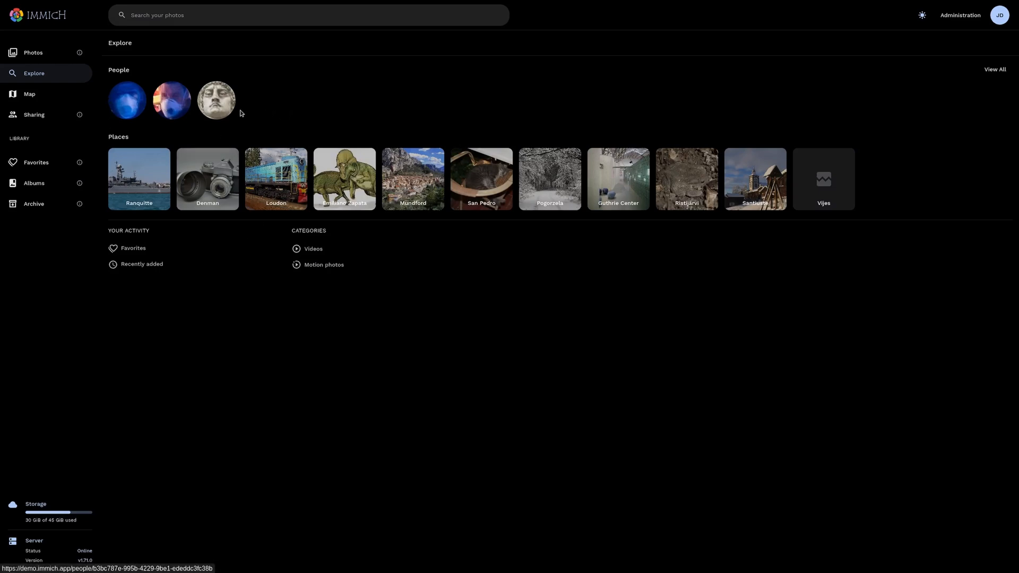
pyautogui.moveTo(172, 100)
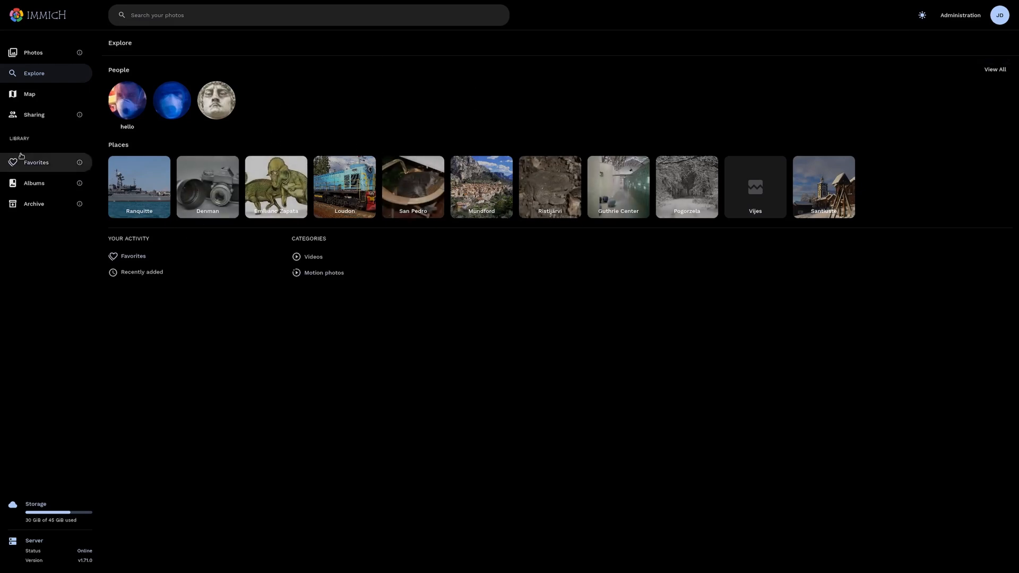
# Confirm the owl appears in Favorites, then show the world map of photo locations.
pyautogui.click(36, 162)
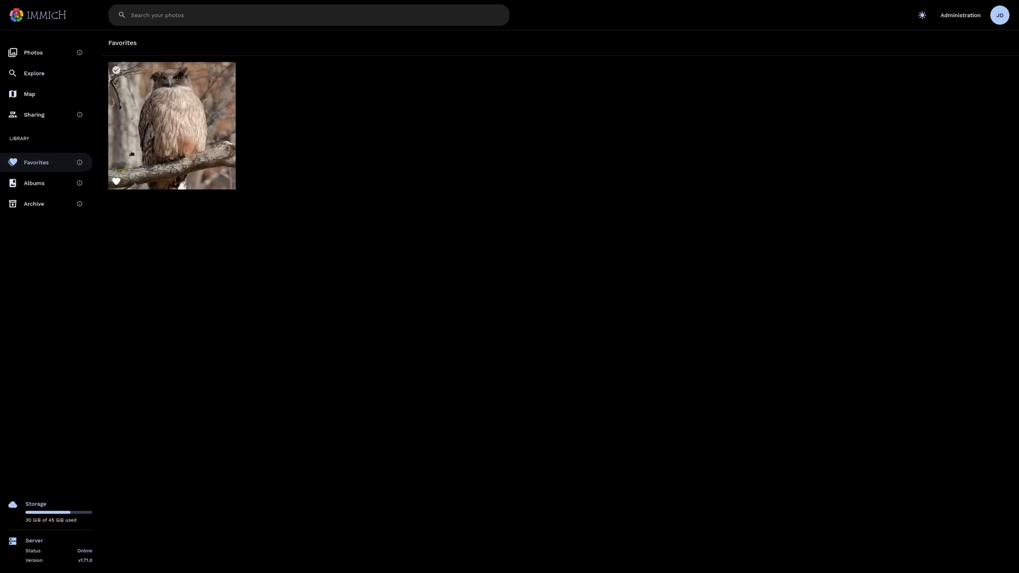
pyautogui.click(30, 93)
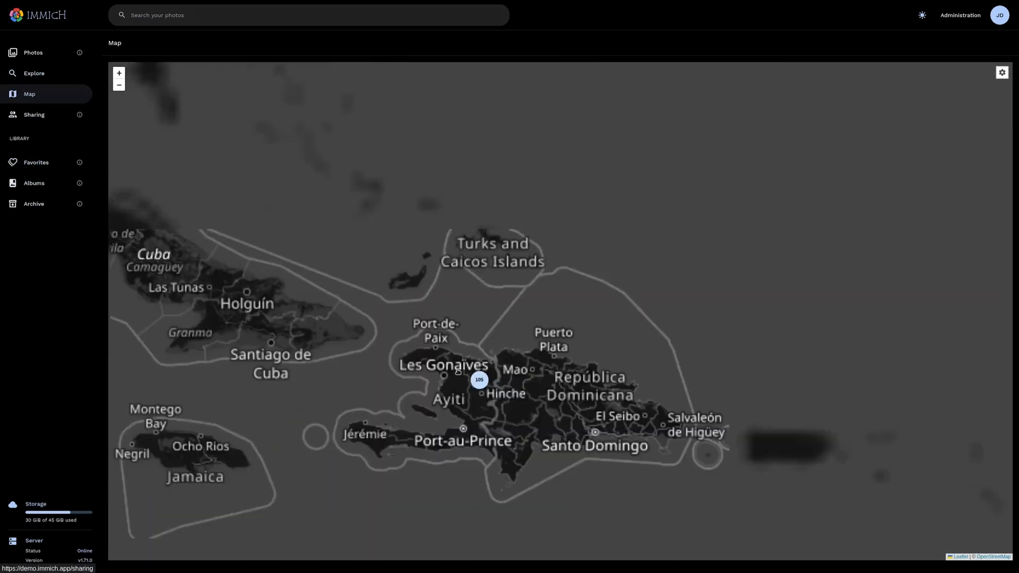
pyautogui.click(479, 380)
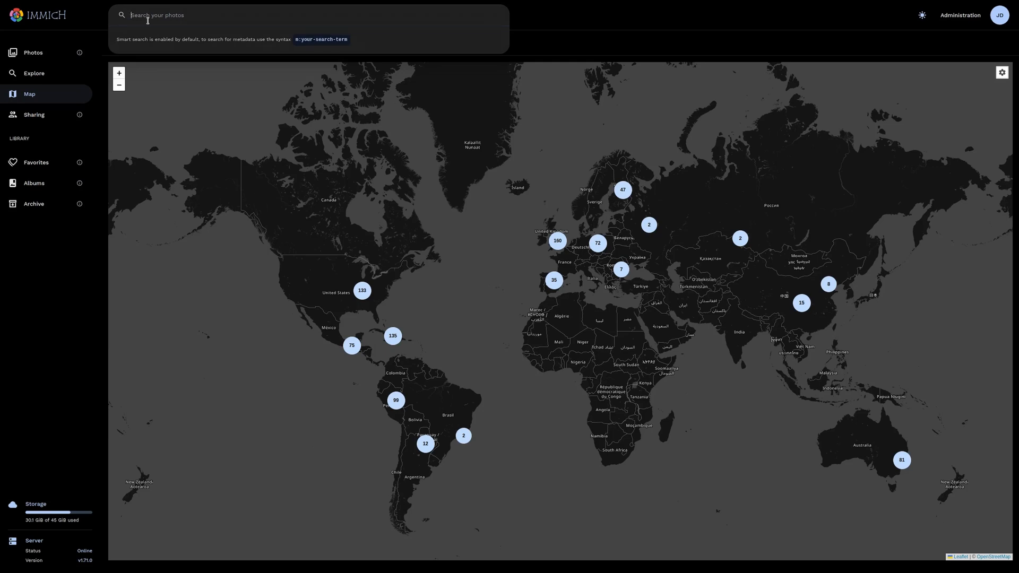
# Run a smart search for "animals" and browse the matching photos.
pyautogui.write('animals')
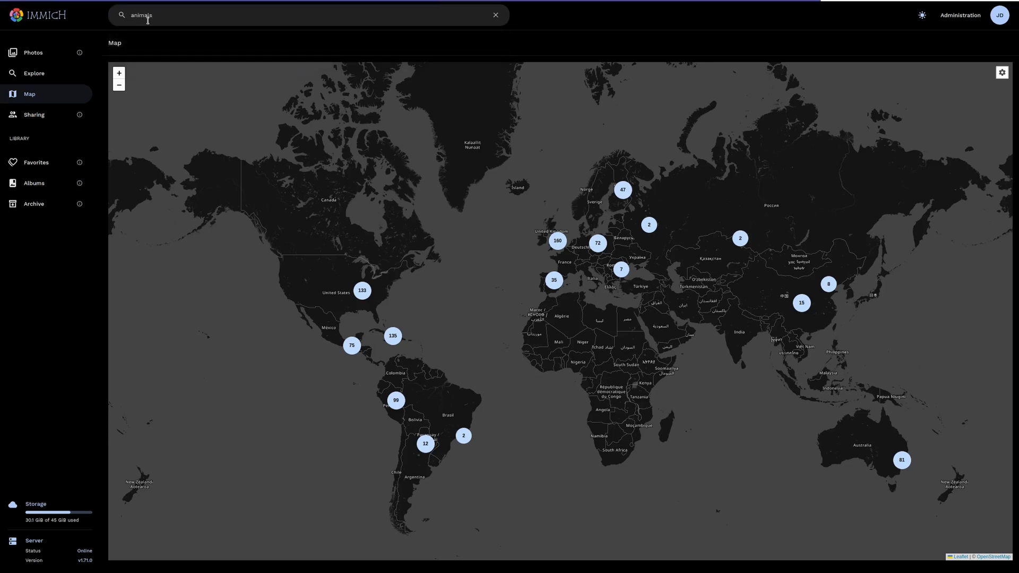
pyautogui.press('Enter')
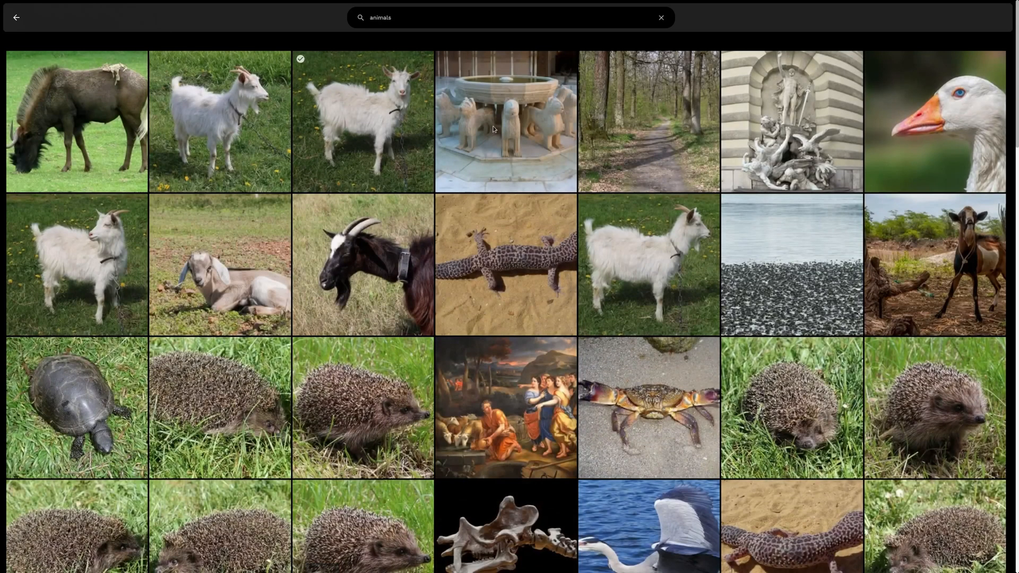
pyautogui.scroll(-3)
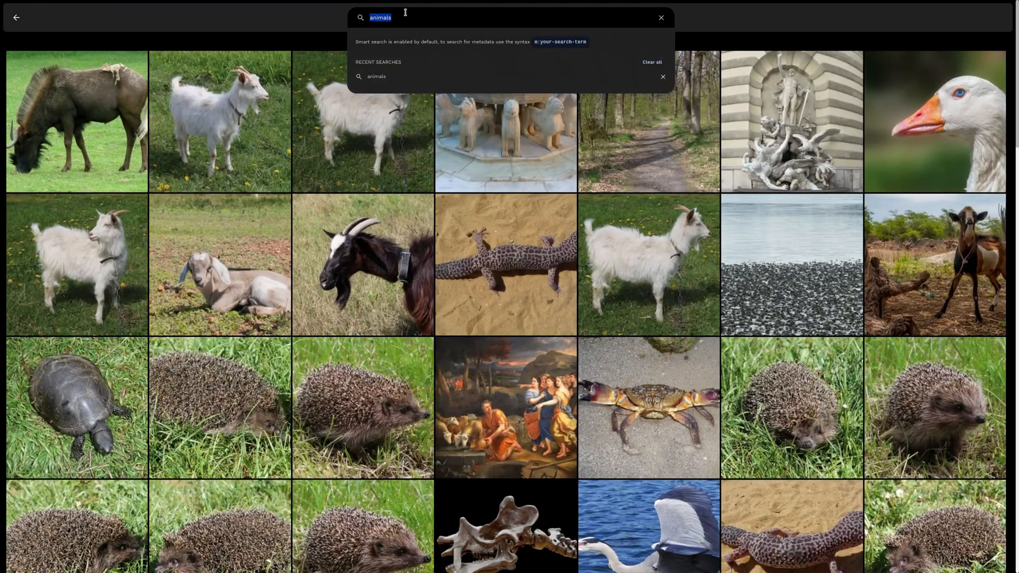
# Search for "summer" (correcting "summr"), browse results, then enter "lake".
pyautogui.write('summr')
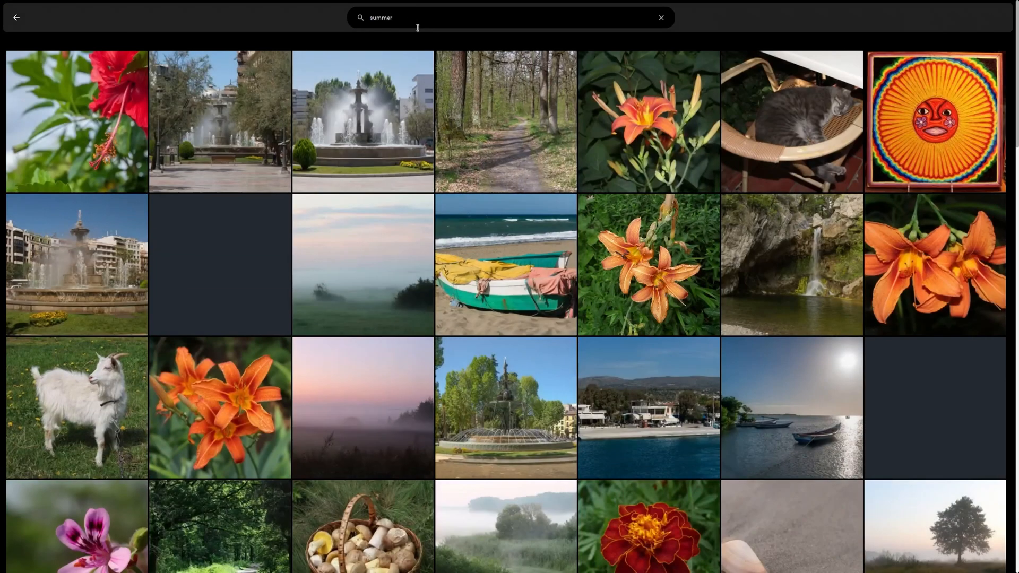
pyautogui.click(506, 264)
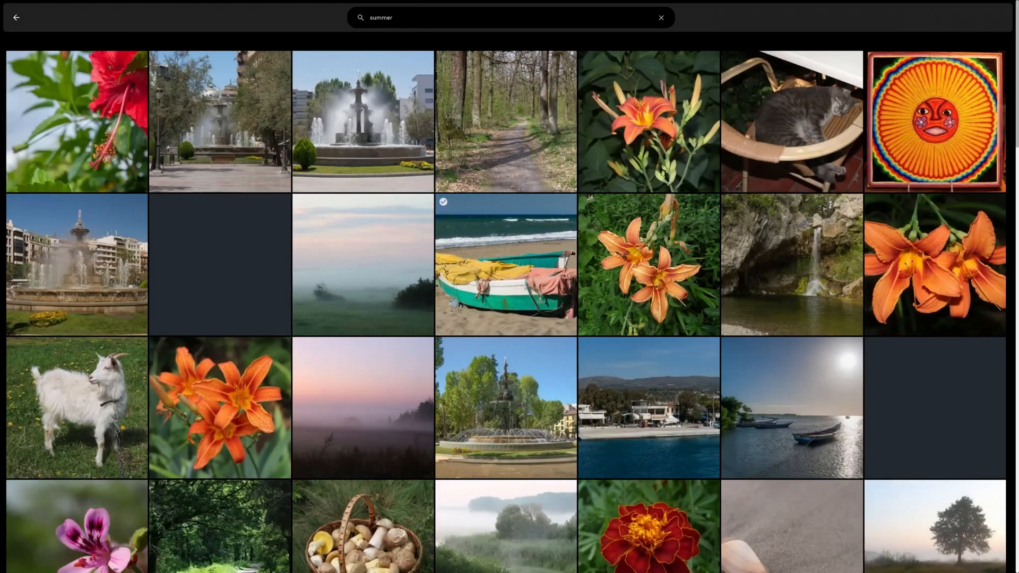
pyautogui.scroll(-3)
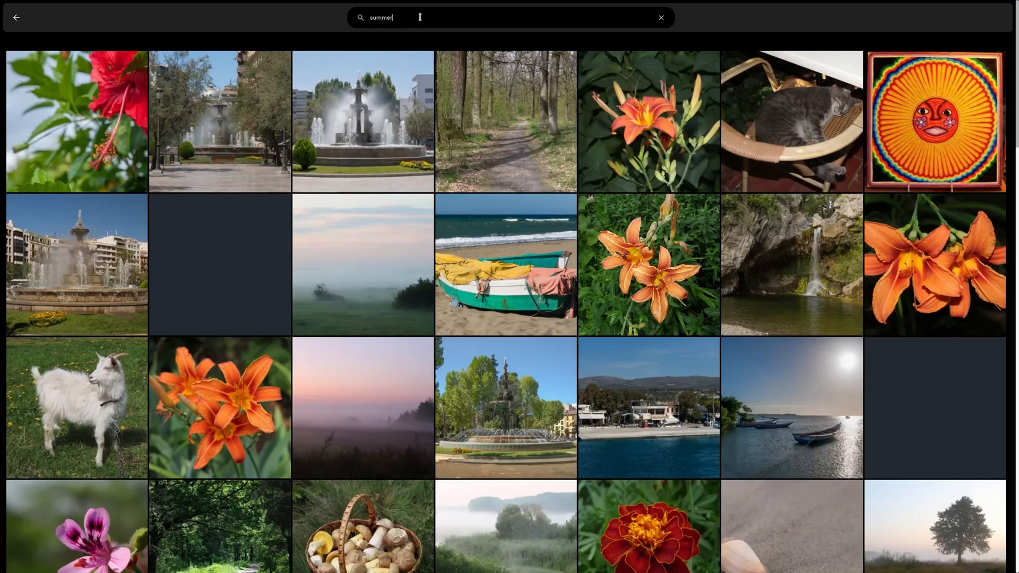
pyautogui.write('lake')
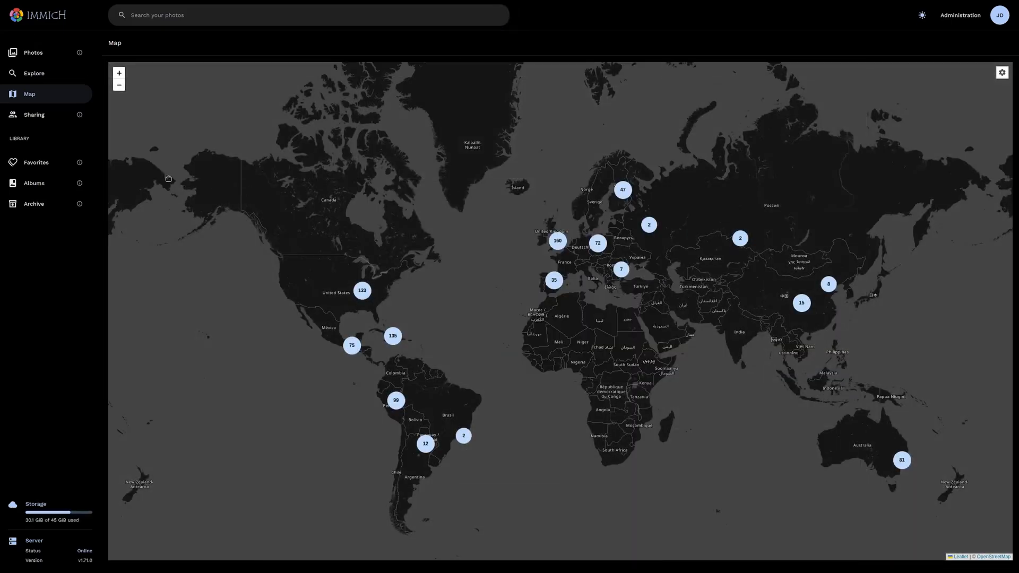
# Add the Wed, Jan 11 timeline photos to a new album named "new".
pyautogui.click(34, 183)
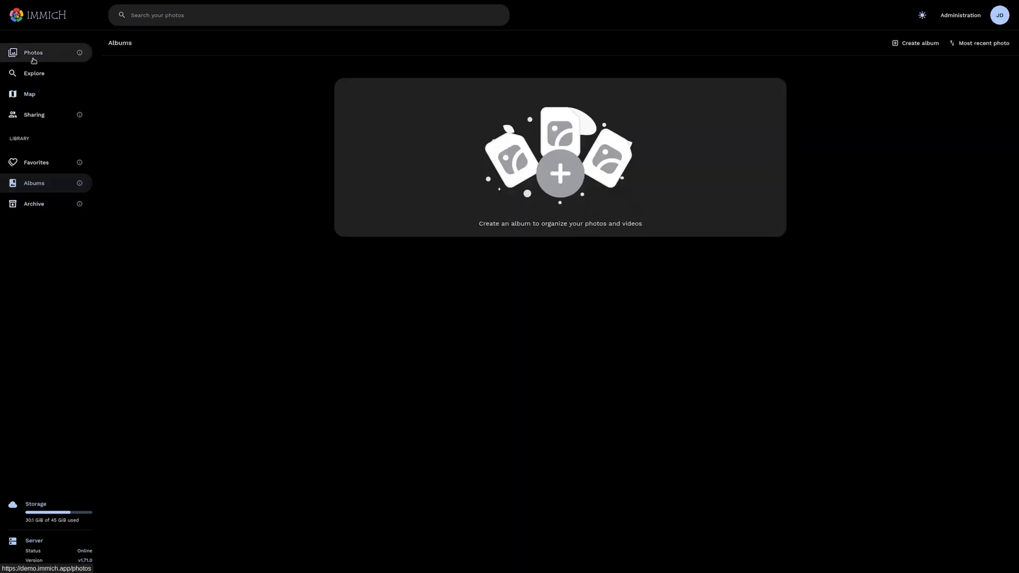
pyautogui.click(33, 53)
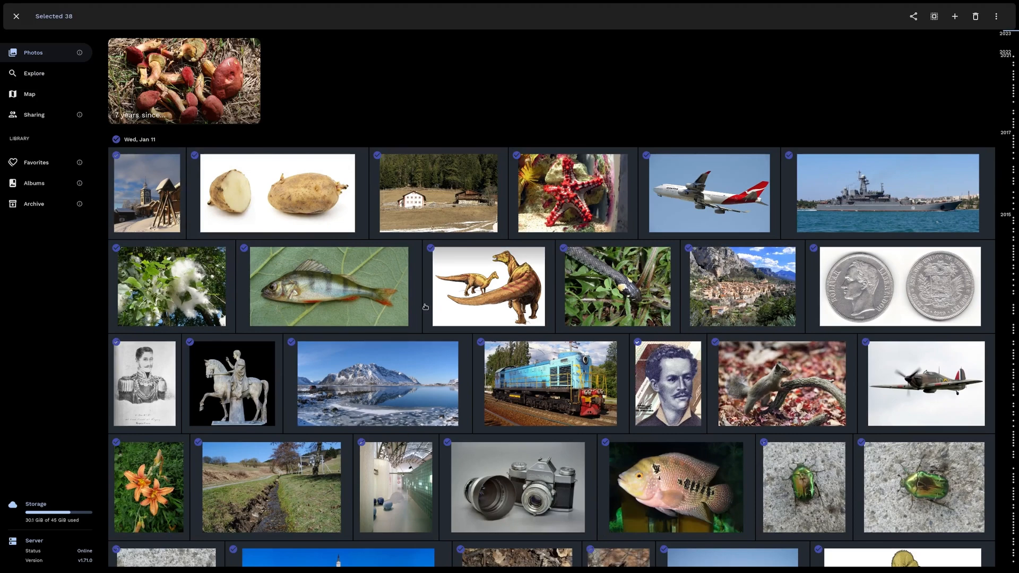
pyautogui.click(954, 16)
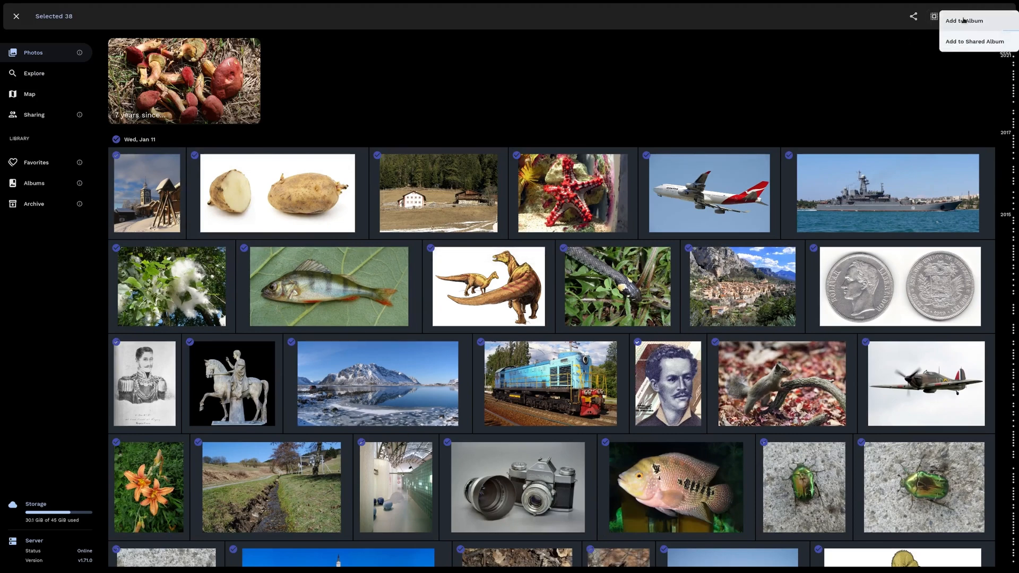
pyautogui.write('new')
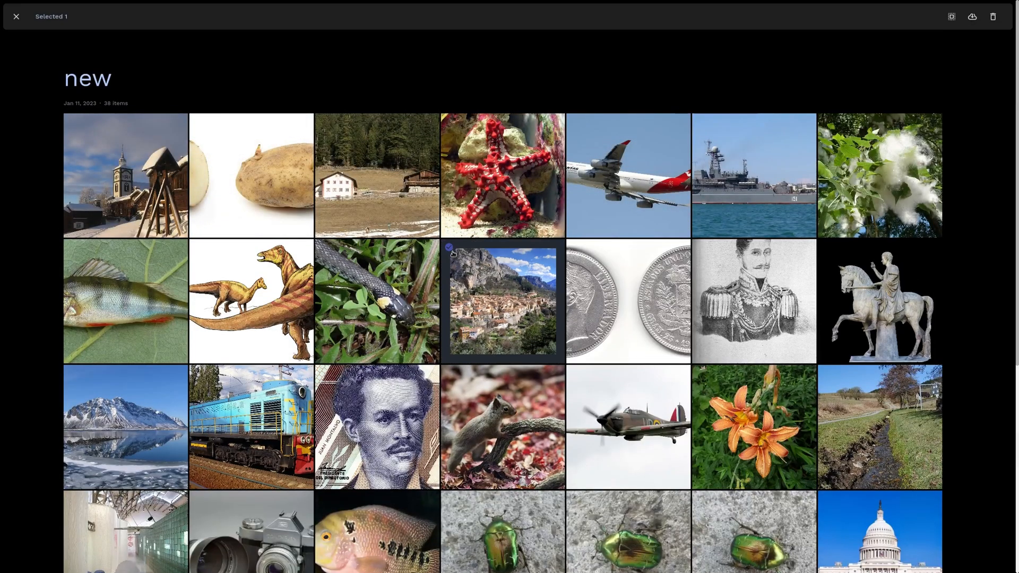
# Remove the hillside town photo from the album, leaving 37 items.
pyautogui.click(992, 16)
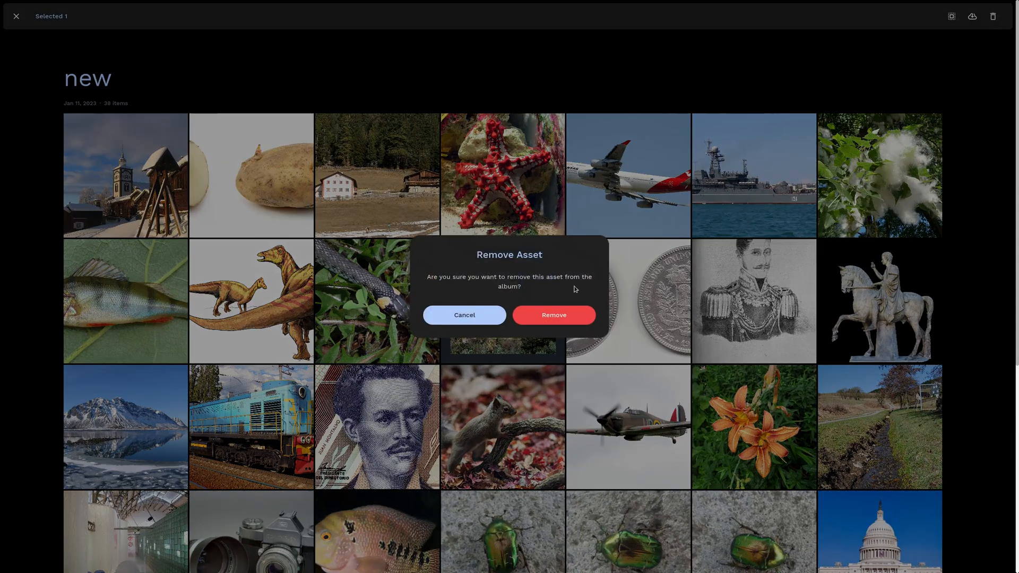
pyautogui.click(553, 314)
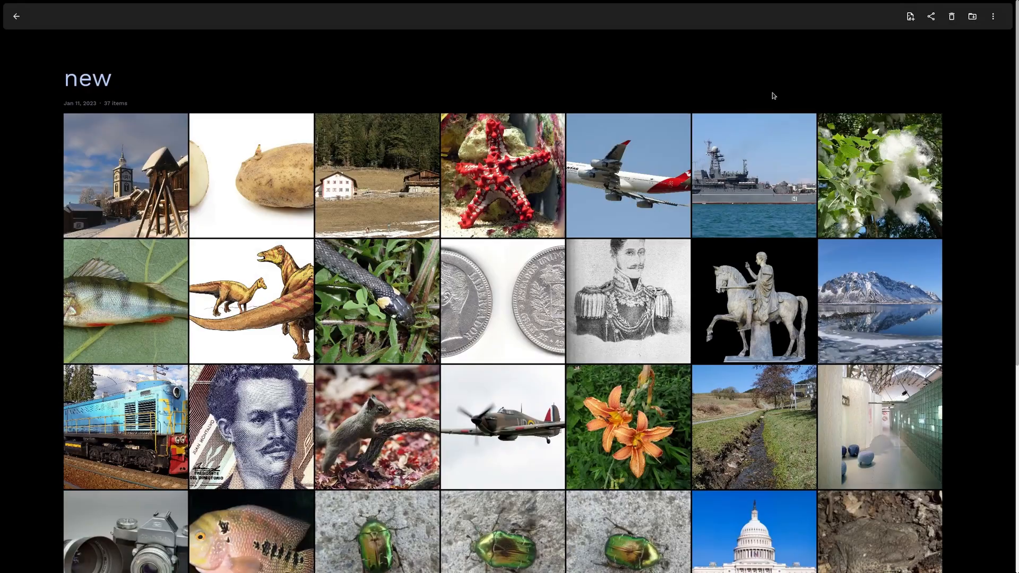
# Start a share link for album "new", keeping Show metadata enabled.
pyautogui.click(930, 16)
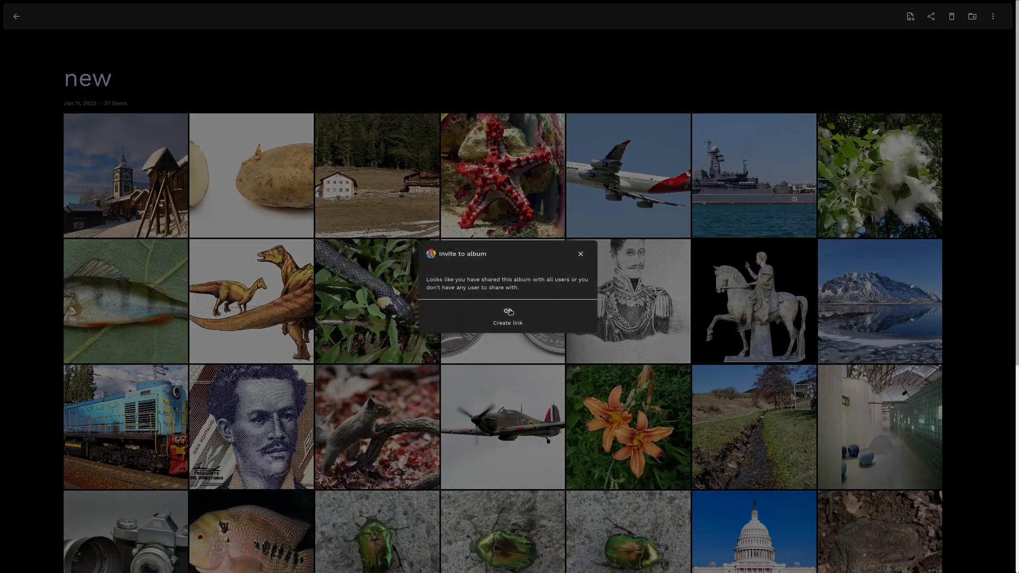
pyautogui.click(507, 318)
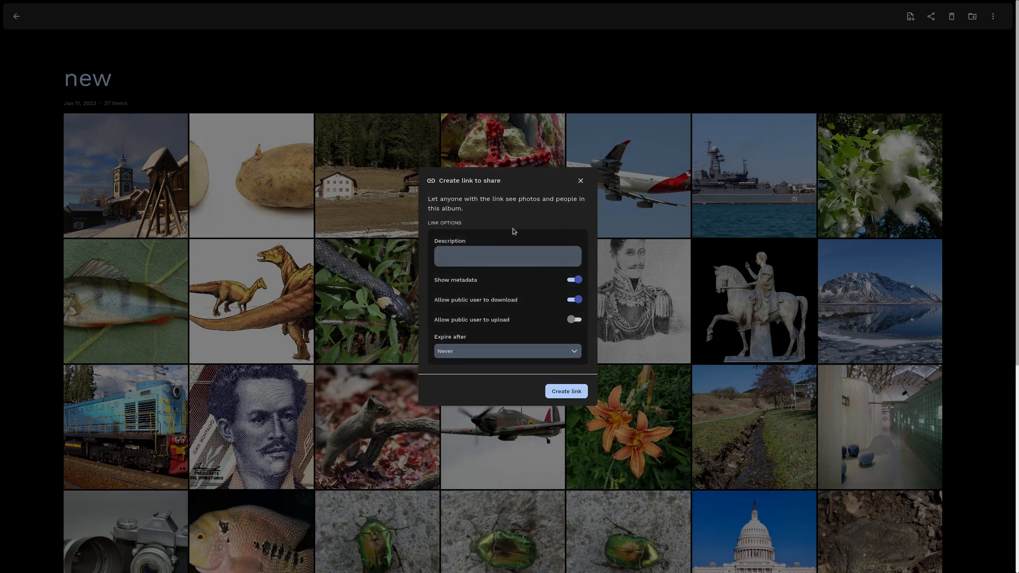
pyautogui.moveTo(497, 224)
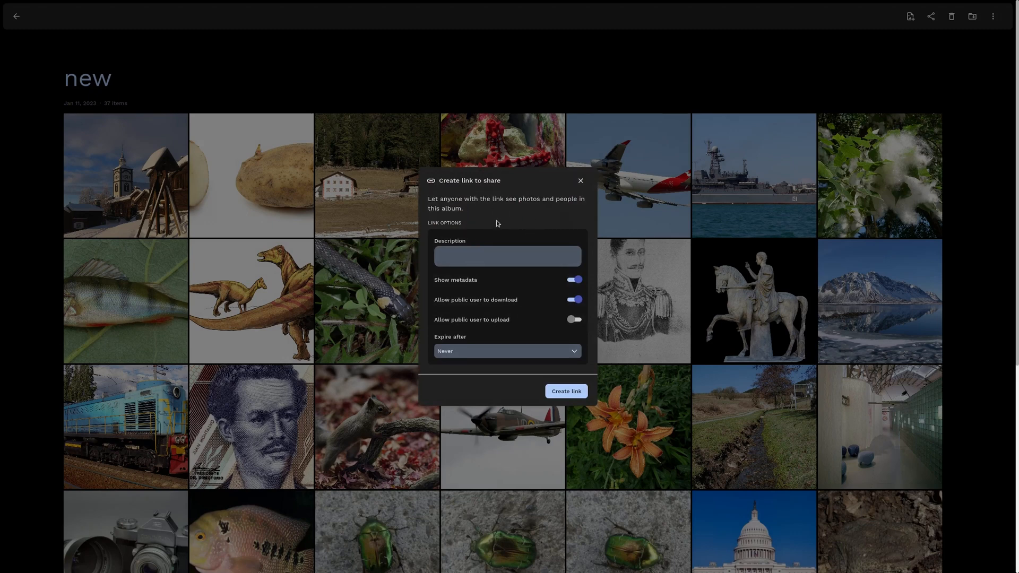
pyautogui.moveTo(343, 358)
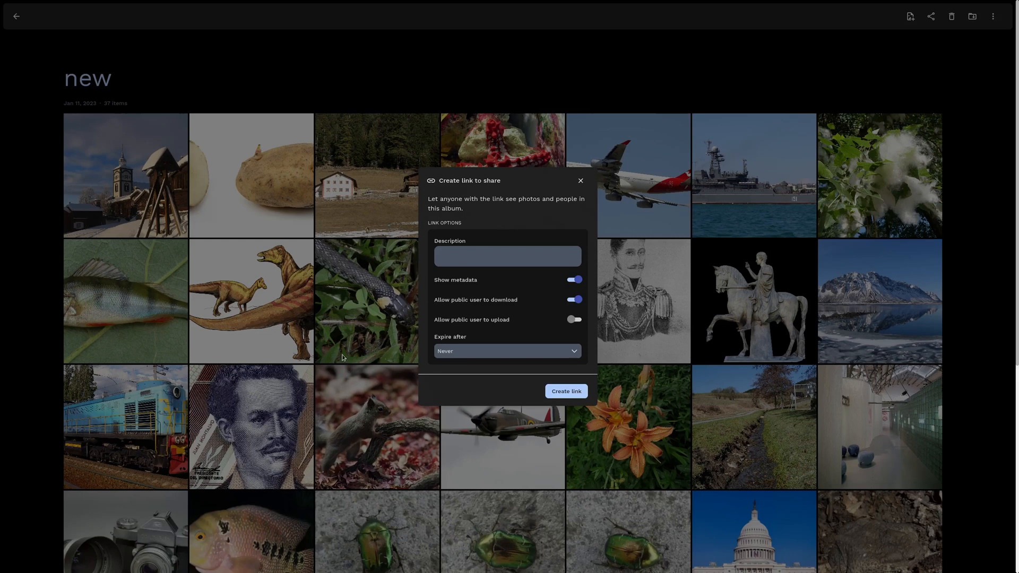
pyautogui.moveTo(511, 242)
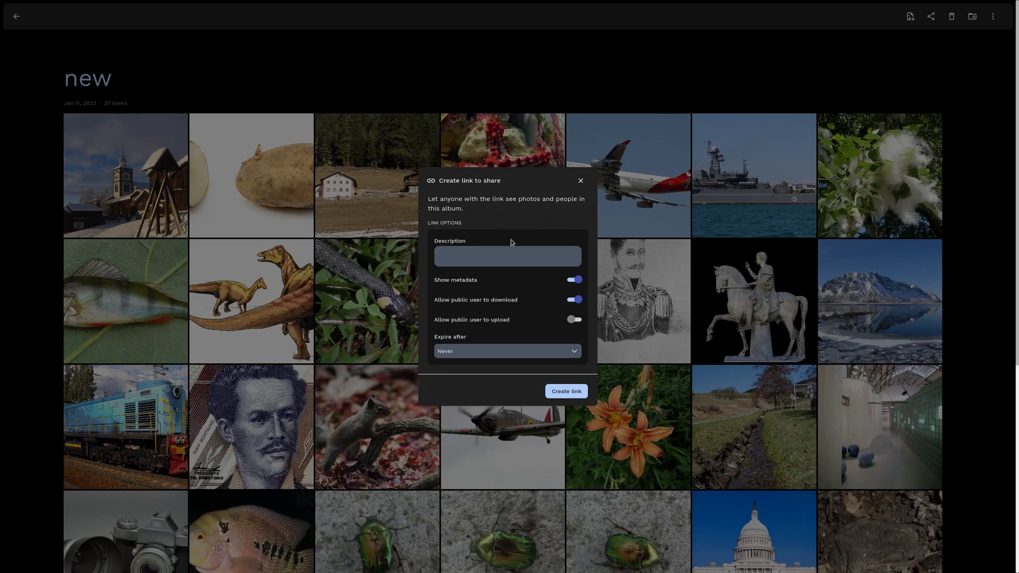
pyautogui.moveTo(515, 272)
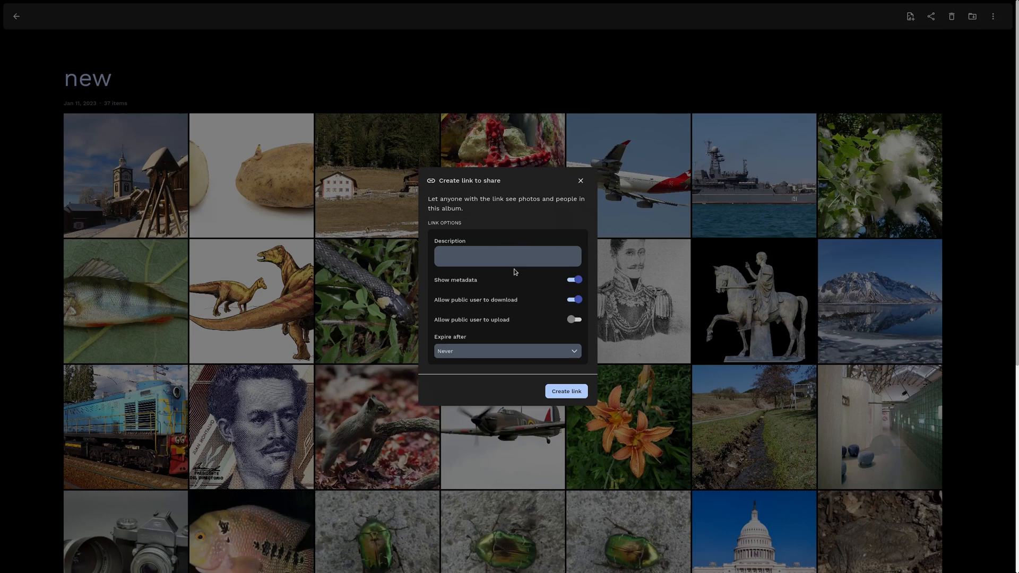
pyautogui.click(573, 279)
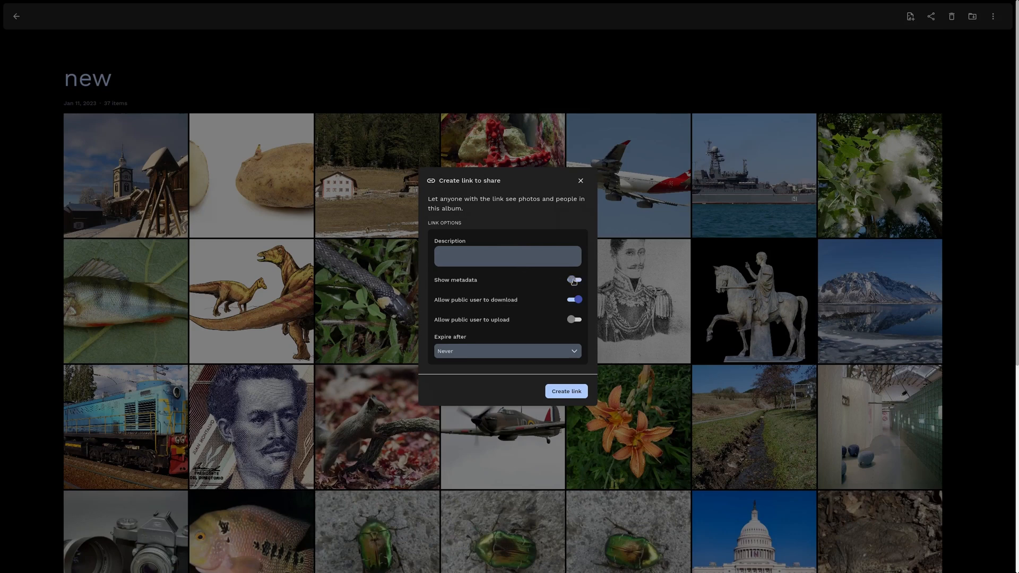
pyautogui.click(574, 280)
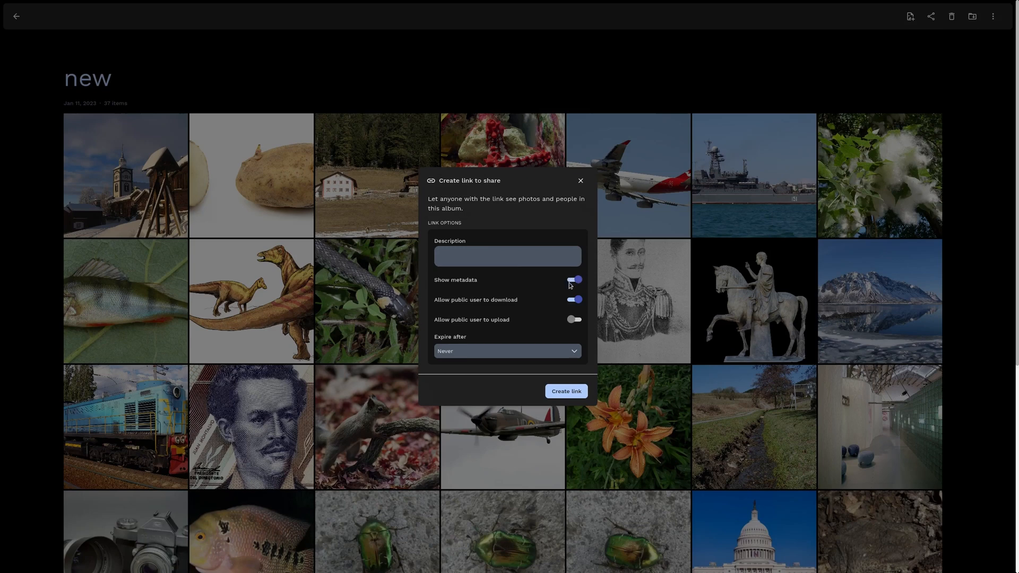
pyautogui.moveTo(562, 304)
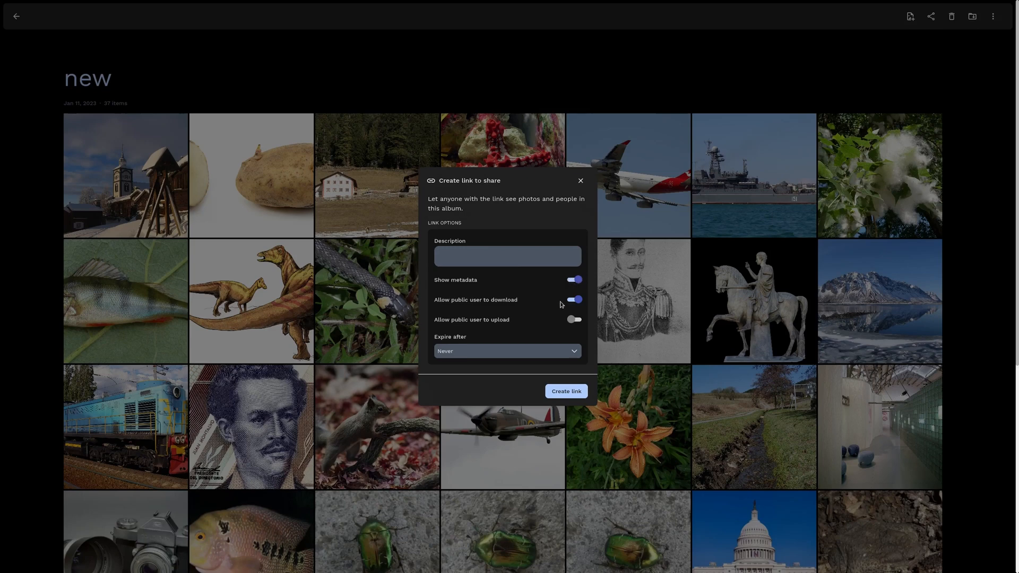
pyautogui.moveTo(526, 308)
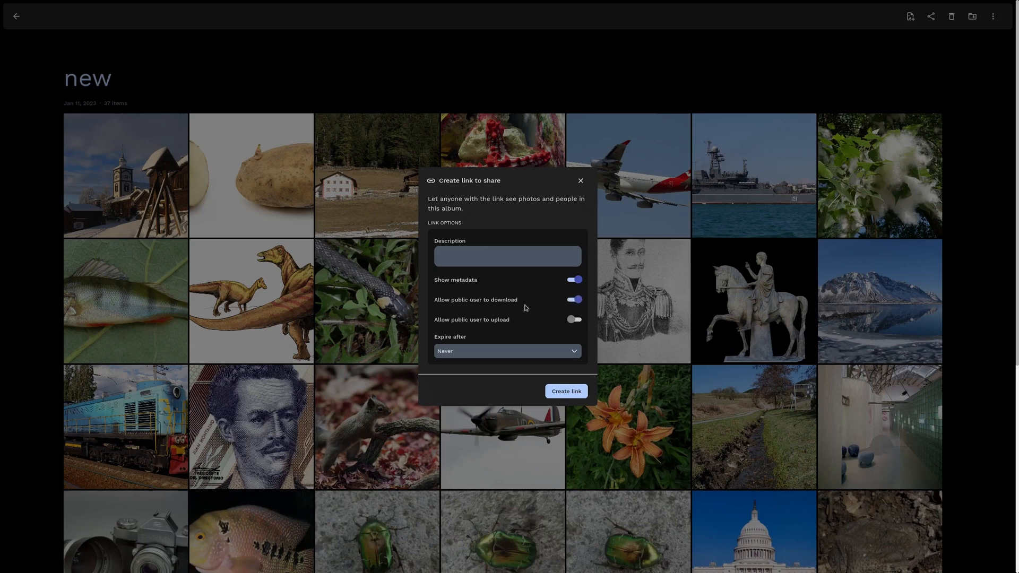
pyautogui.moveTo(534, 301)
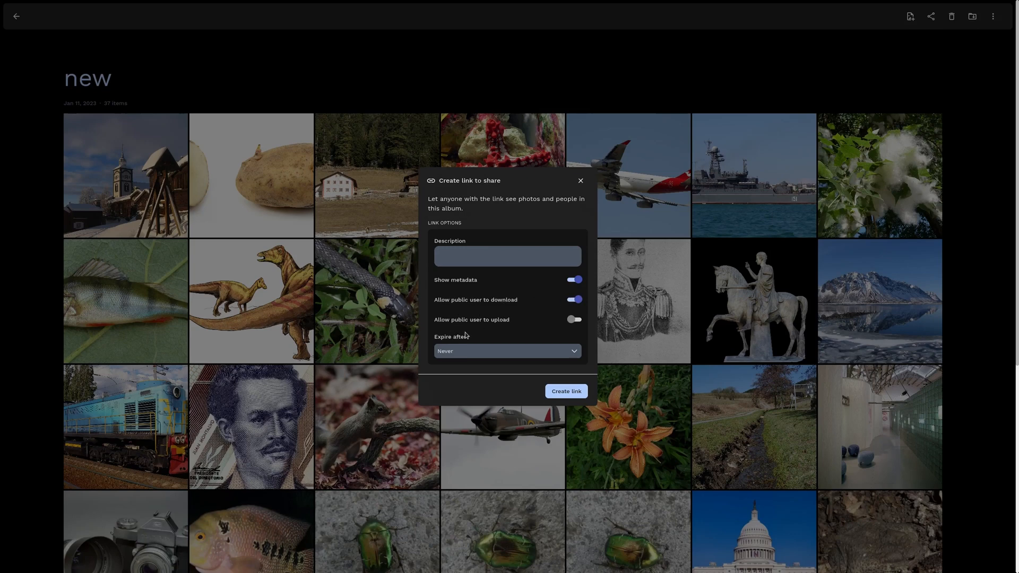
# Allow public uploads and generate the share link with no expiry.
pyautogui.click(573, 320)
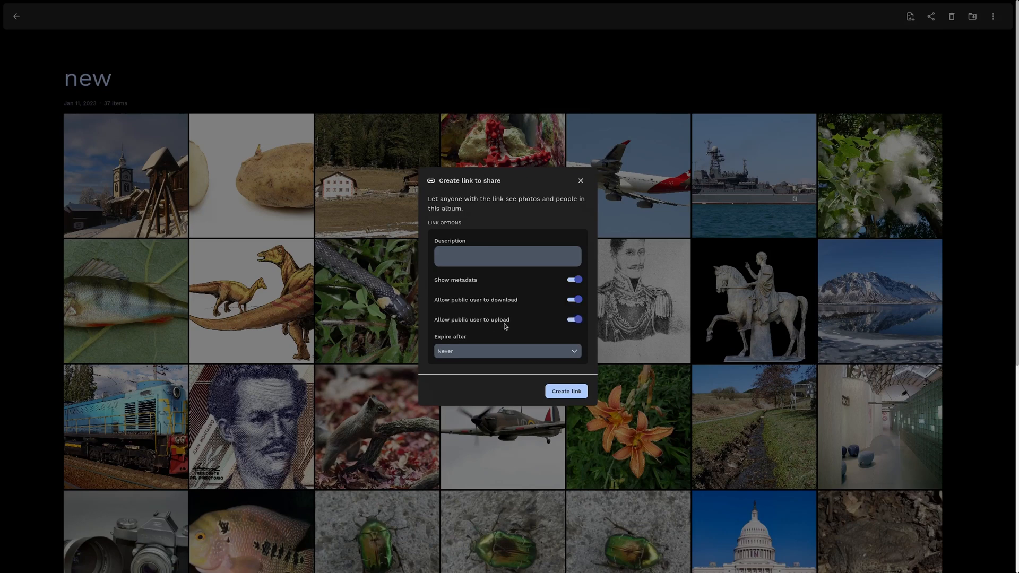
pyautogui.moveTo(517, 344)
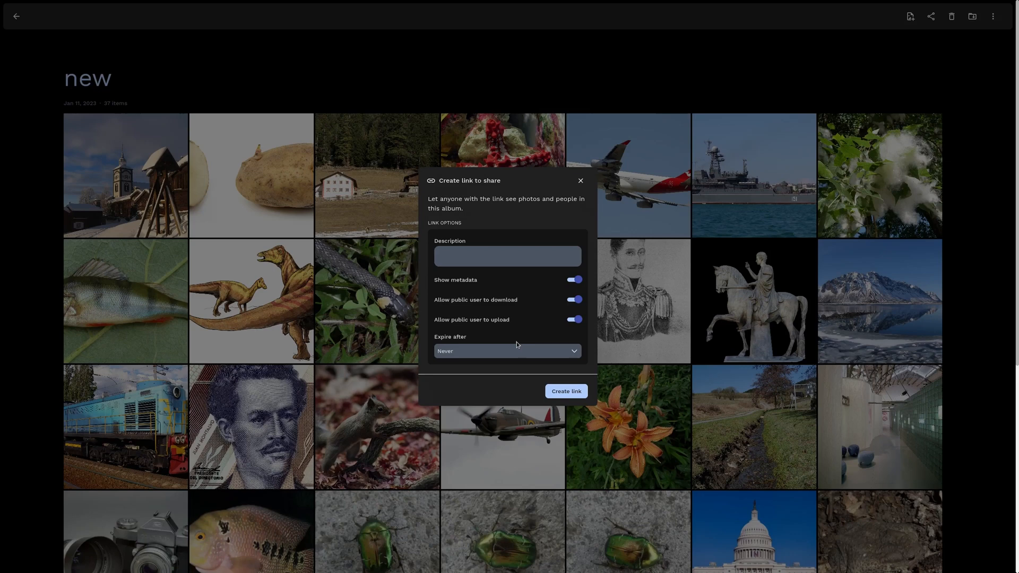
pyautogui.moveTo(519, 353)
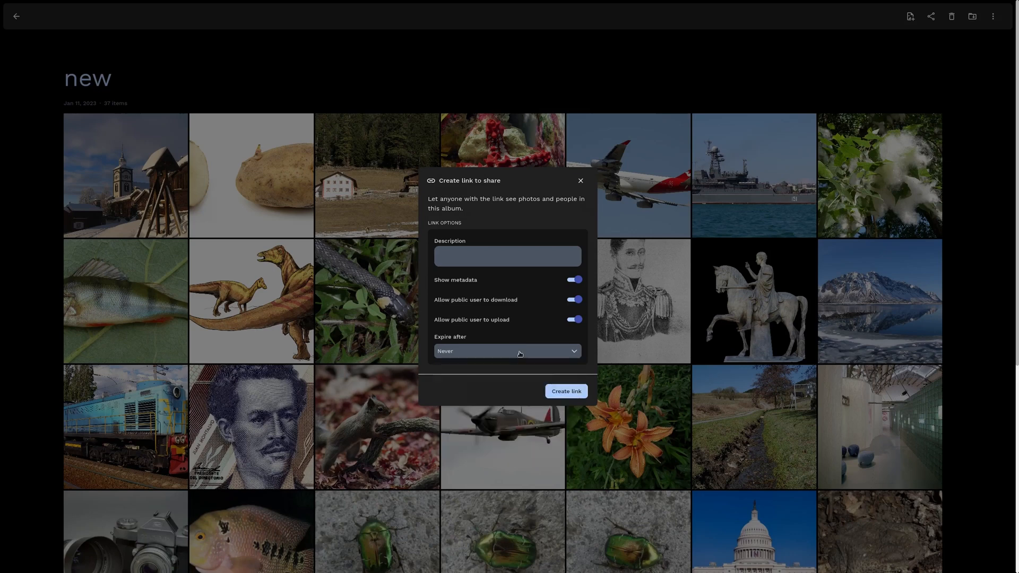
pyautogui.click(565, 391)
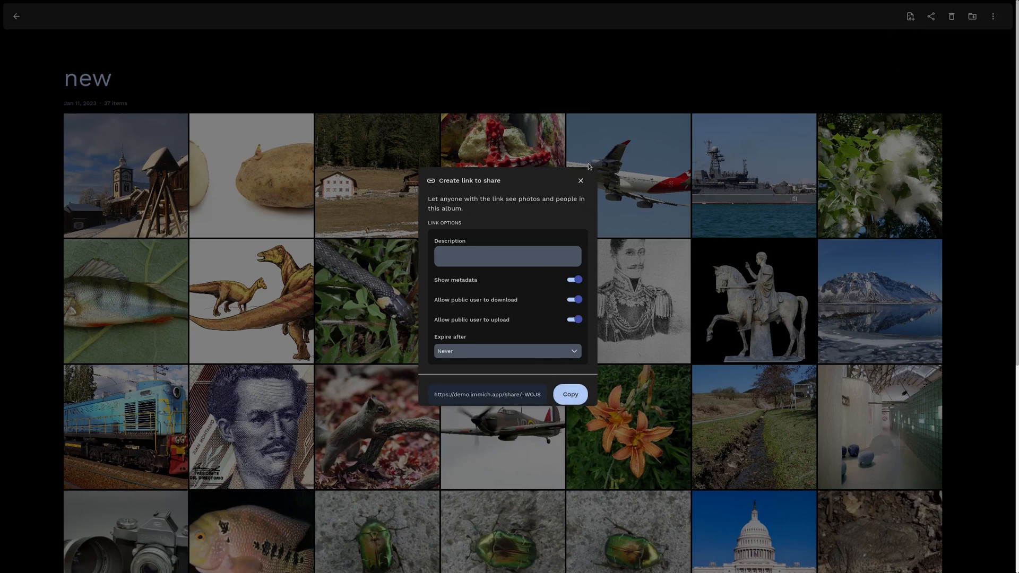
pyautogui.click(580, 180)
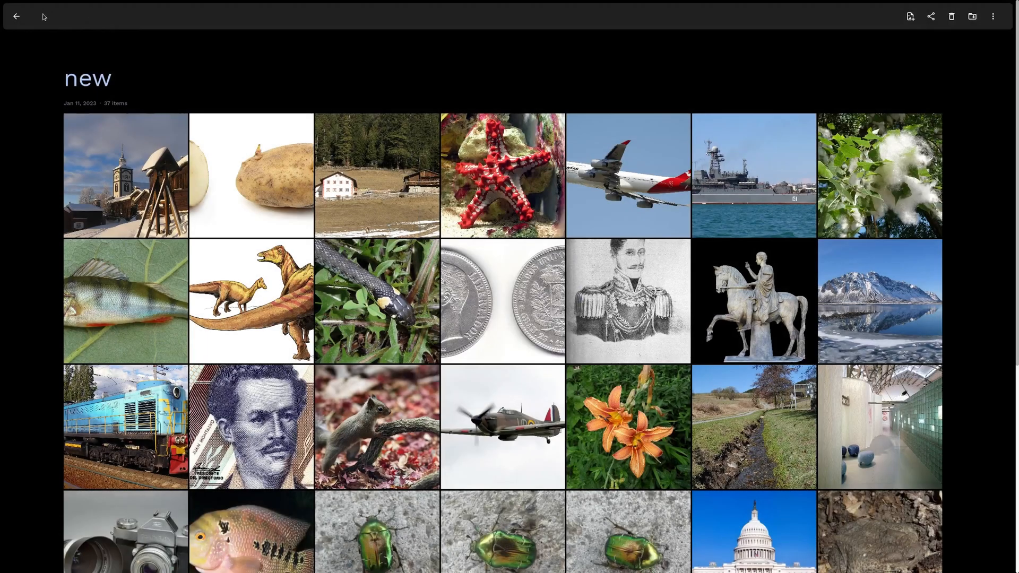